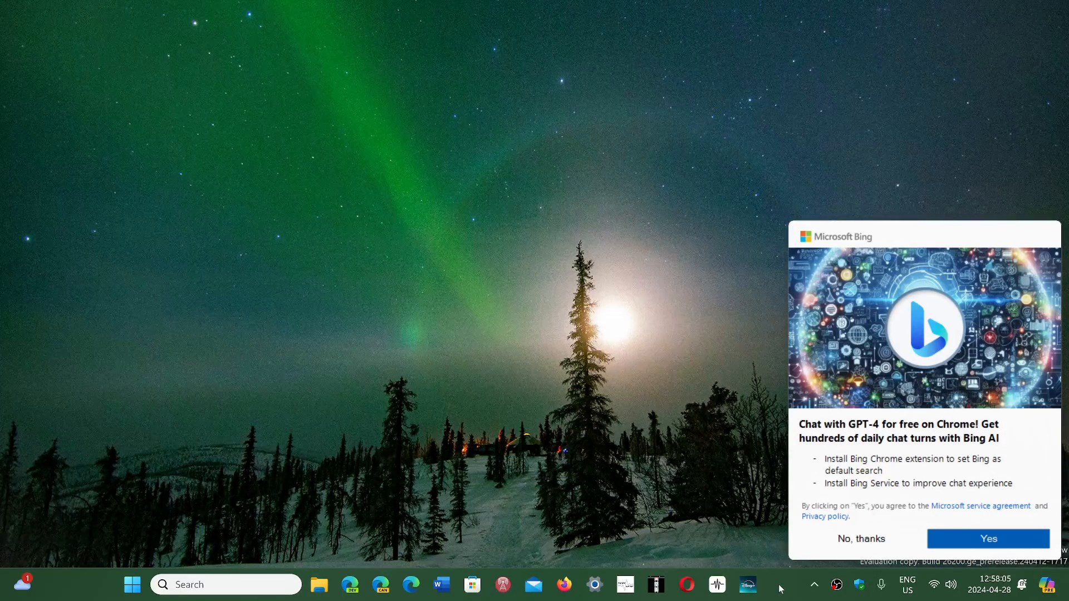
pyautogui.moveTo(321, 540)
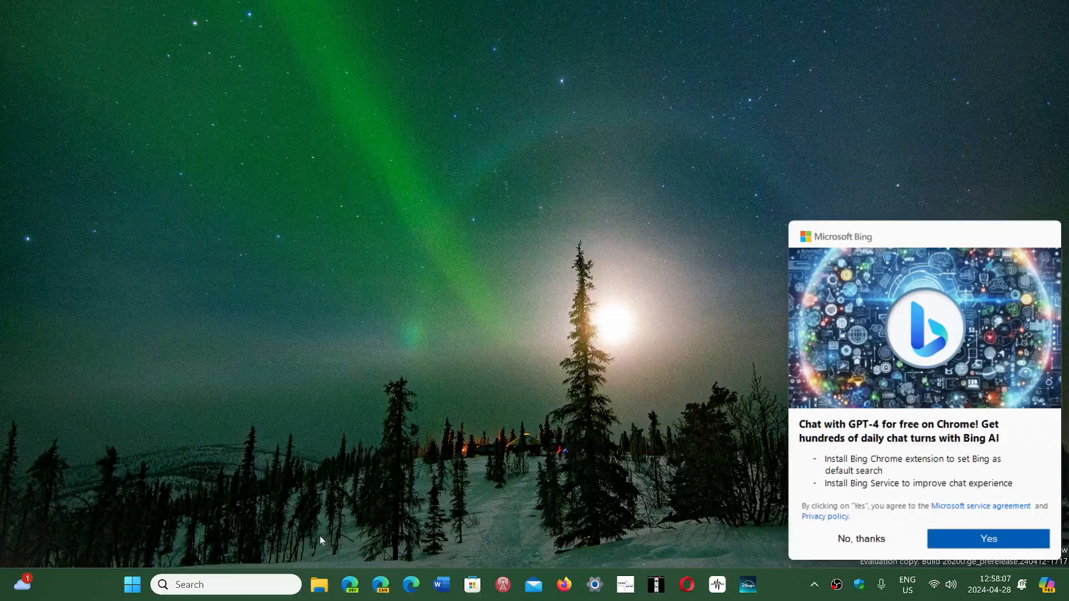
# Step: Decline the Microsoft Bing 'Chat with GPT-4 on Chrome' offer with No, thanks
pyautogui.click(131, 584)
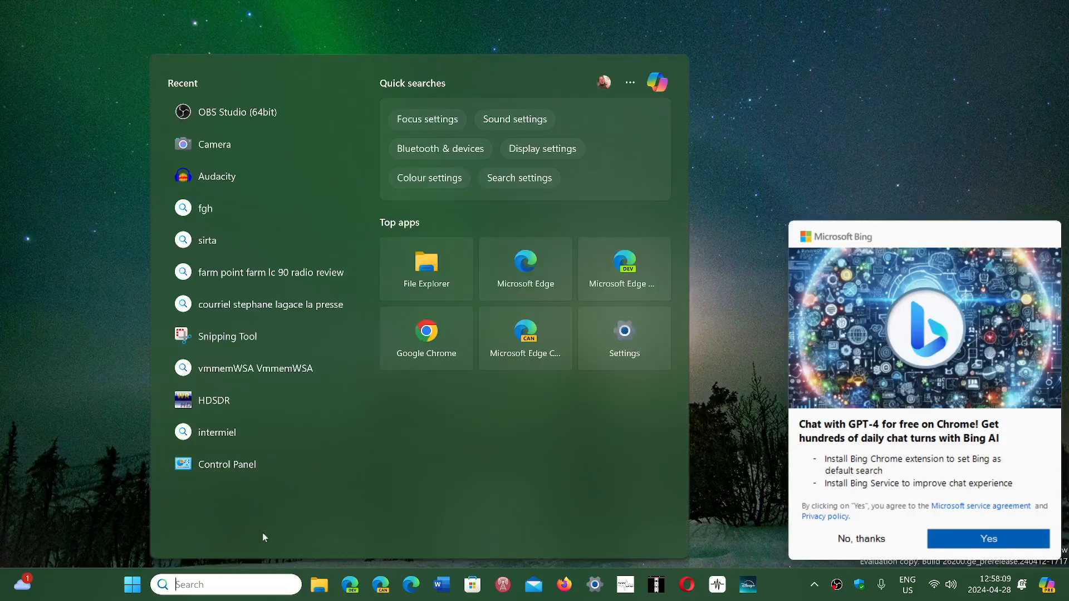
pyautogui.moveTo(427, 334)
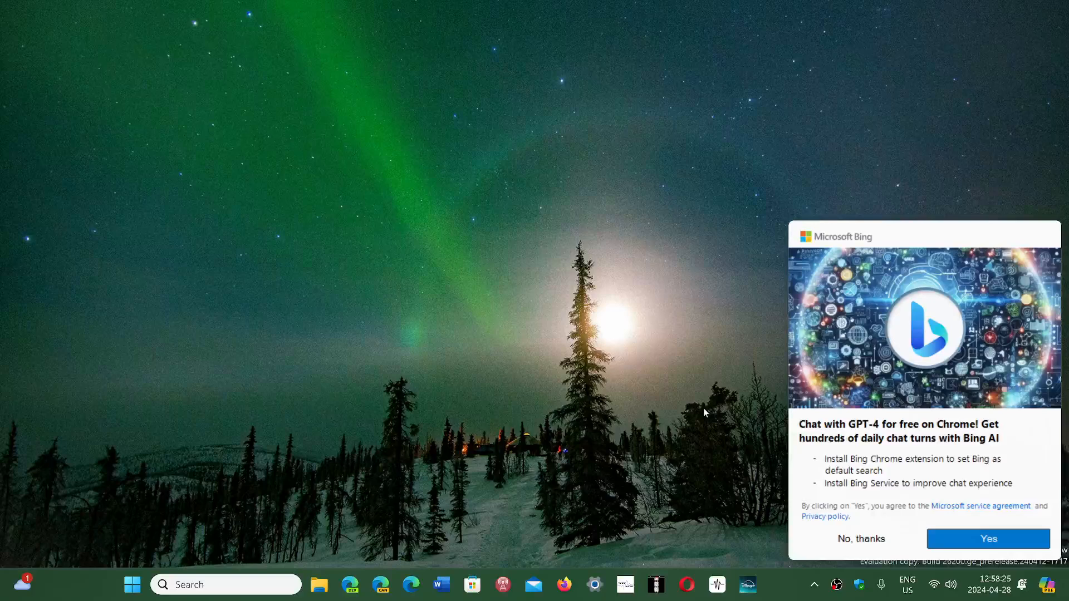
pyautogui.moveTo(534, 455)
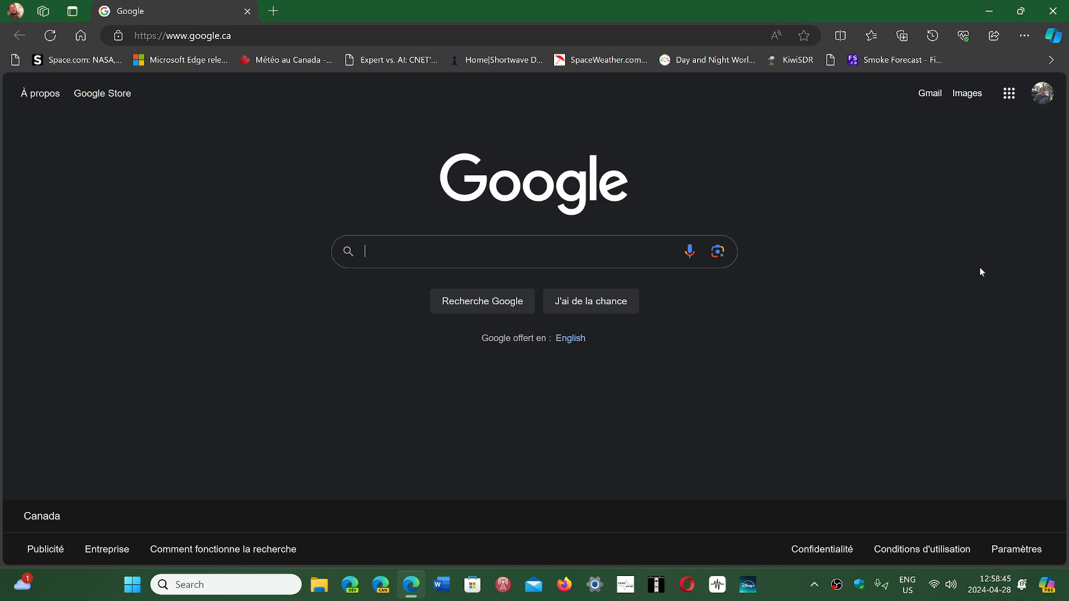
pyautogui.moveTo(951, 188)
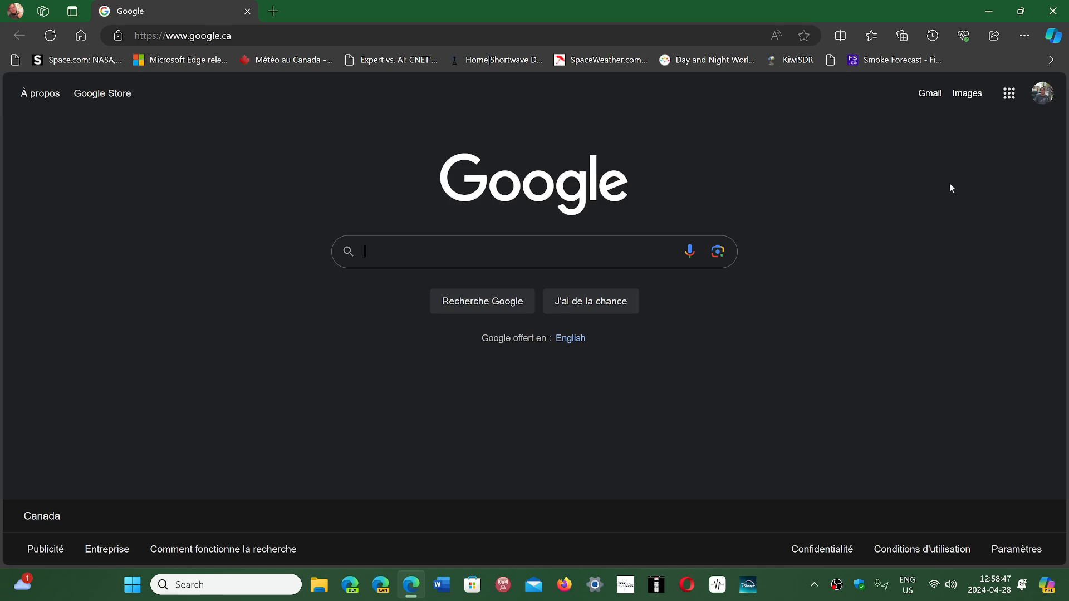
pyautogui.moveTo(850, 294)
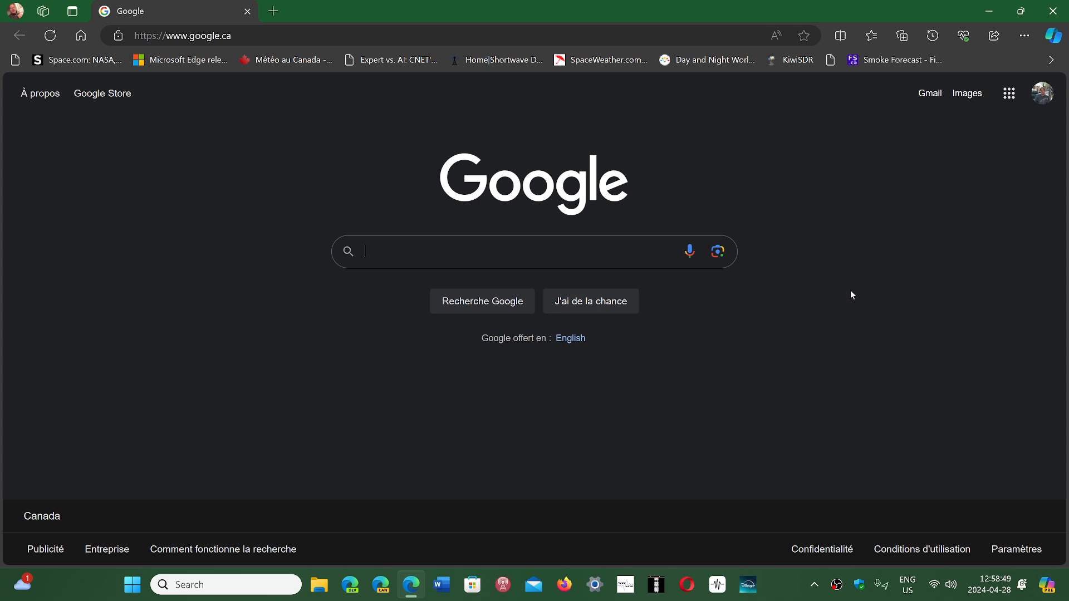
pyautogui.moveTo(678, 454)
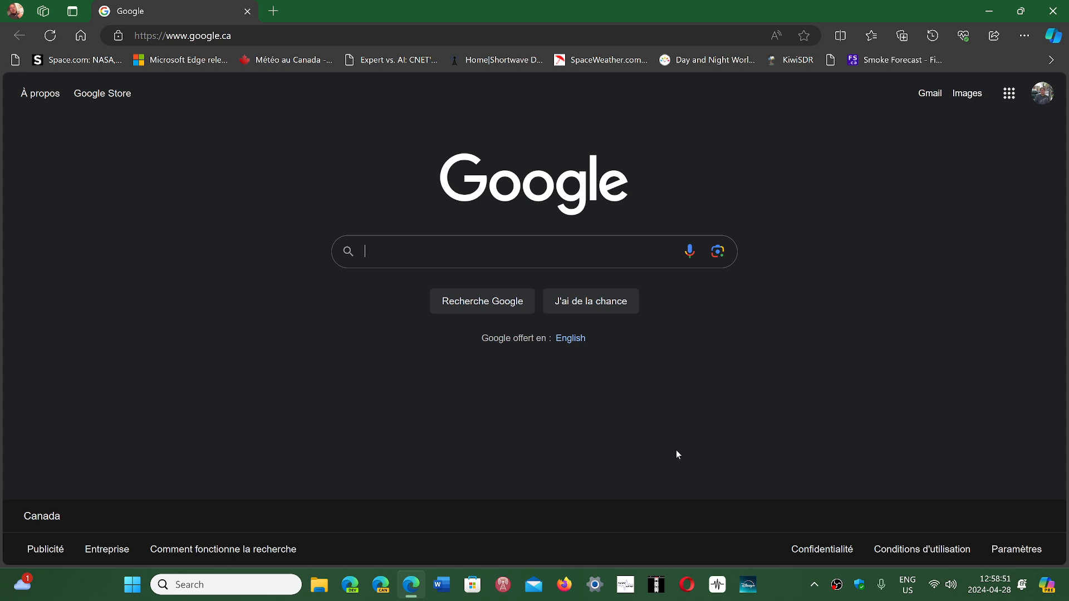
pyautogui.moveTo(966, 163)
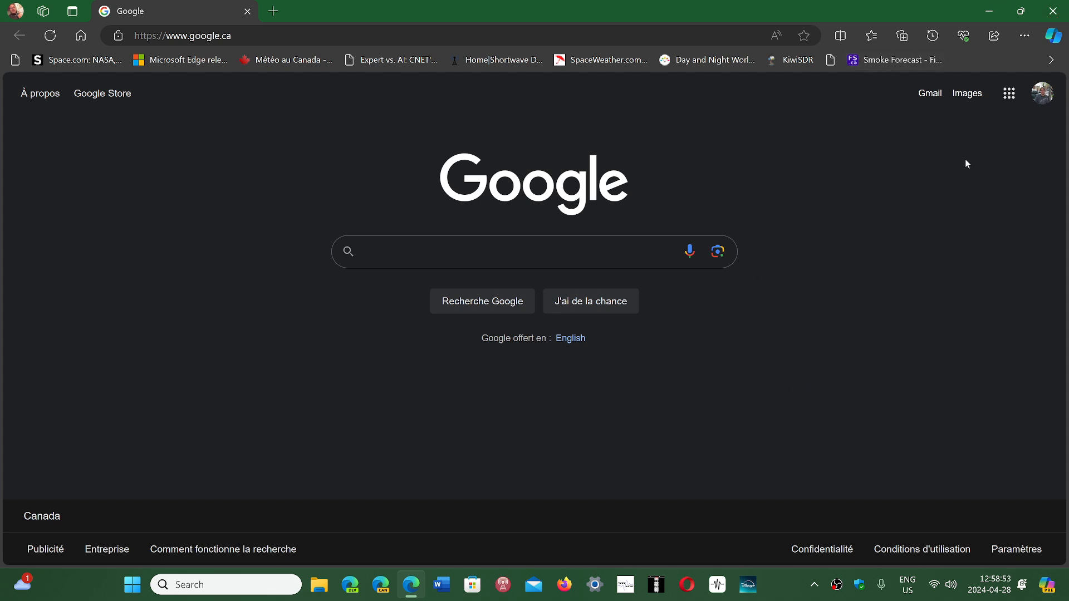
pyautogui.moveTo(1008, 94)
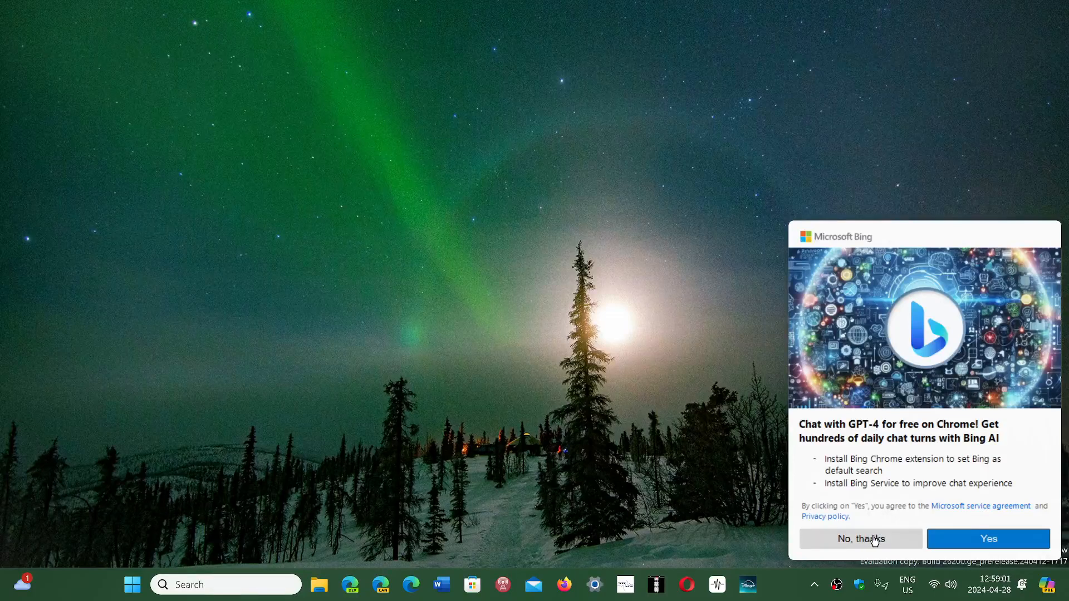
pyautogui.click(861, 539)
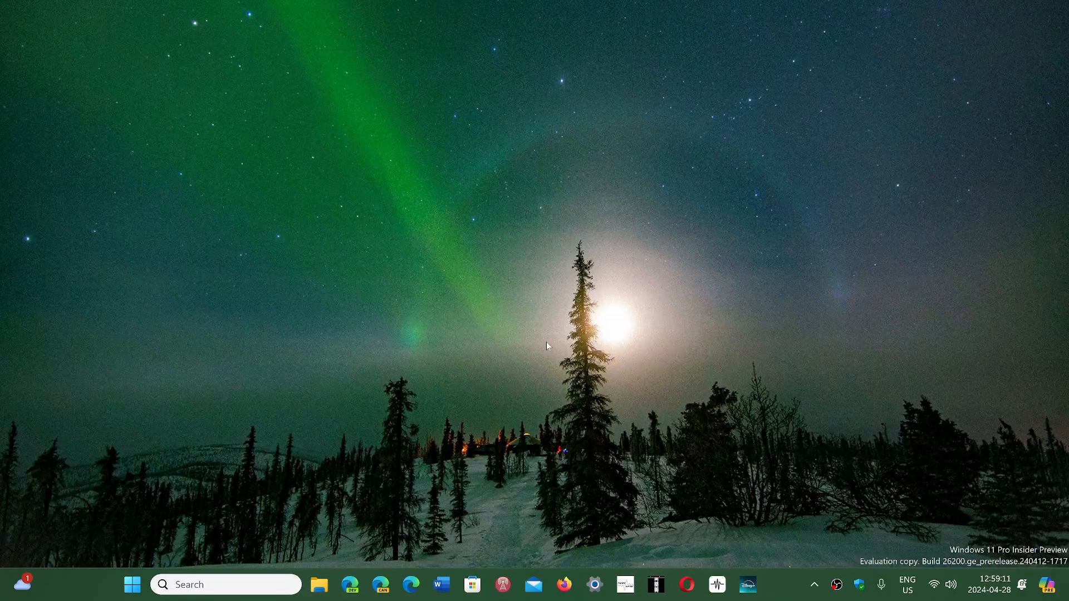
pyautogui.moveTo(726, 434)
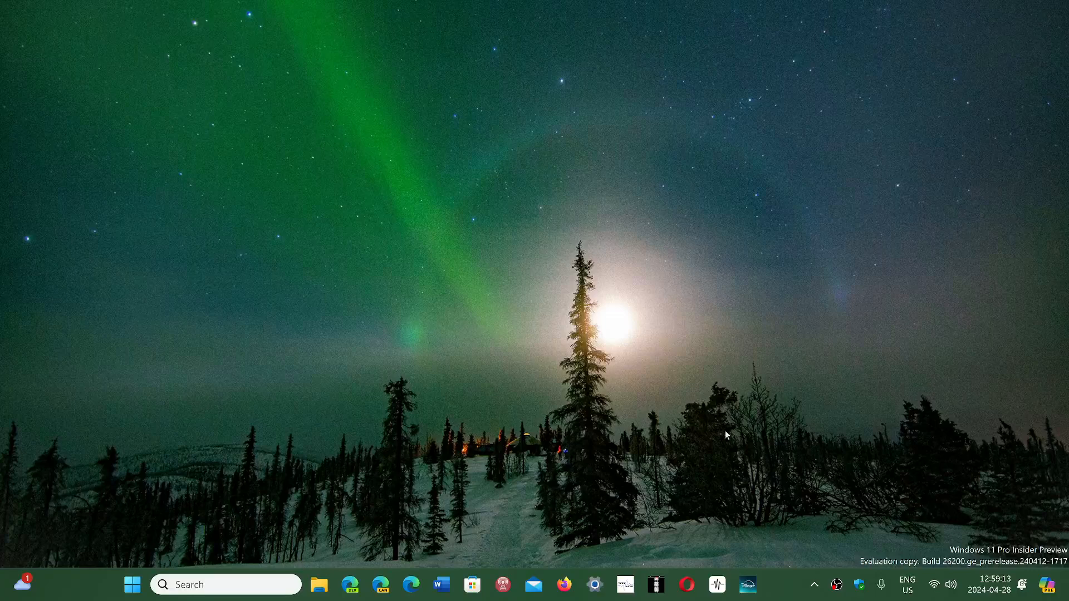
pyautogui.moveTo(774, 591)
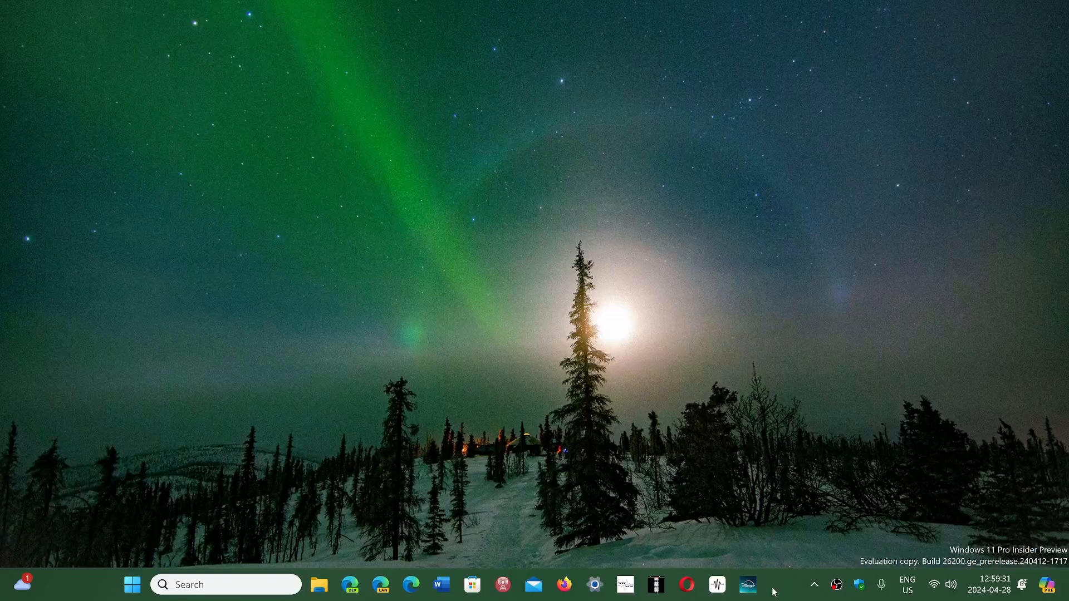
pyautogui.moveTo(788, 585)
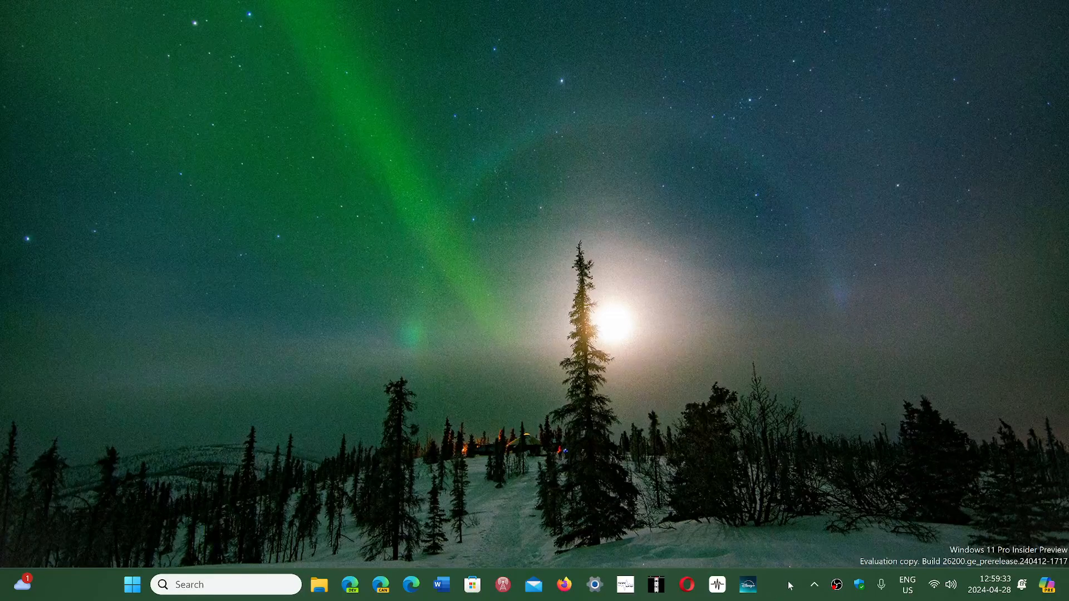